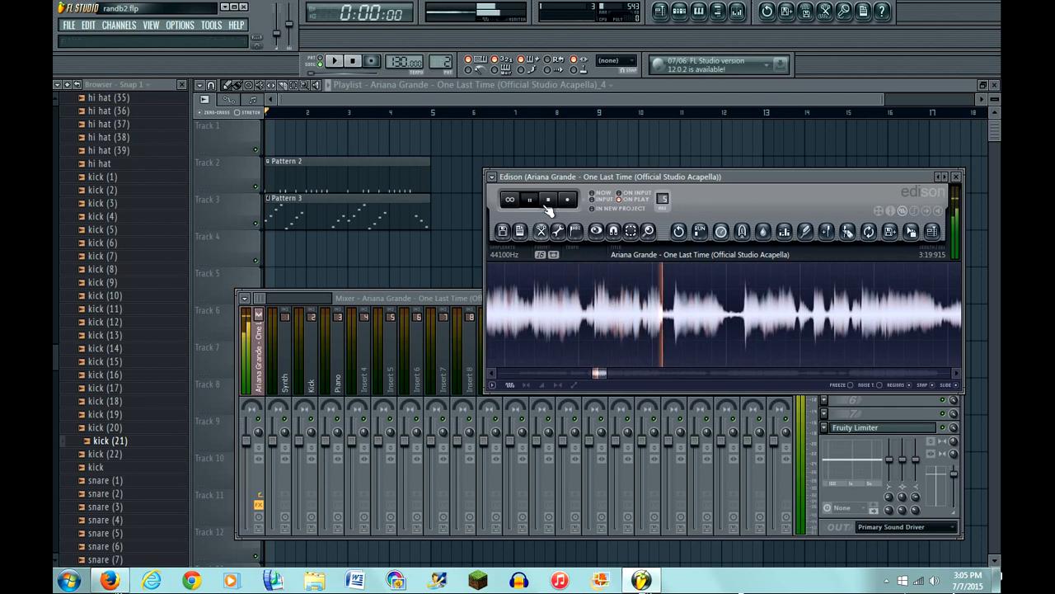
Stop the acapella preview in Edison and show Pattern 2's channels in the Channel Rack
click(547, 199)
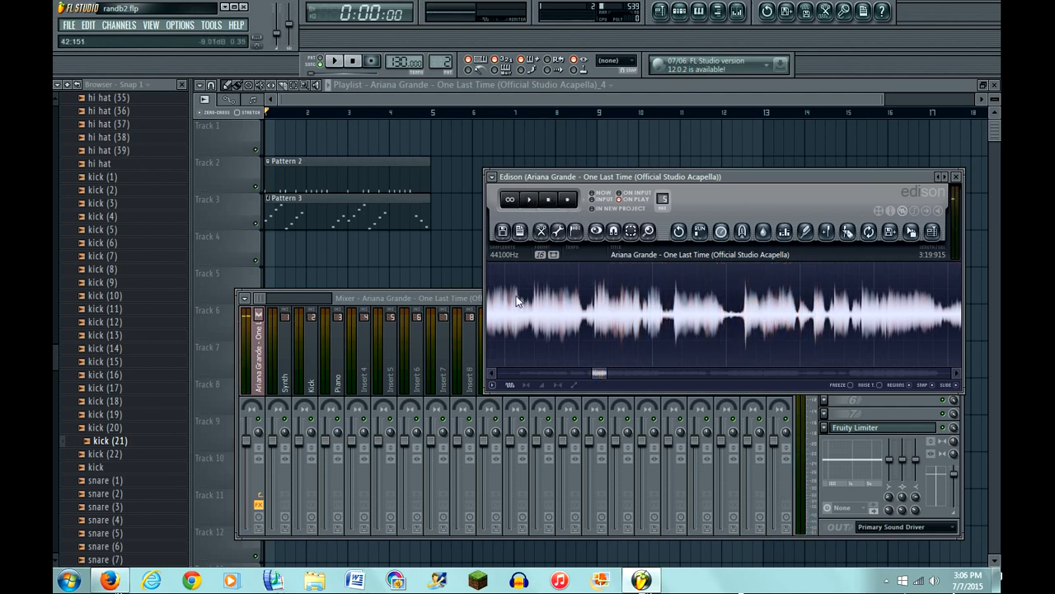
click(529, 199)
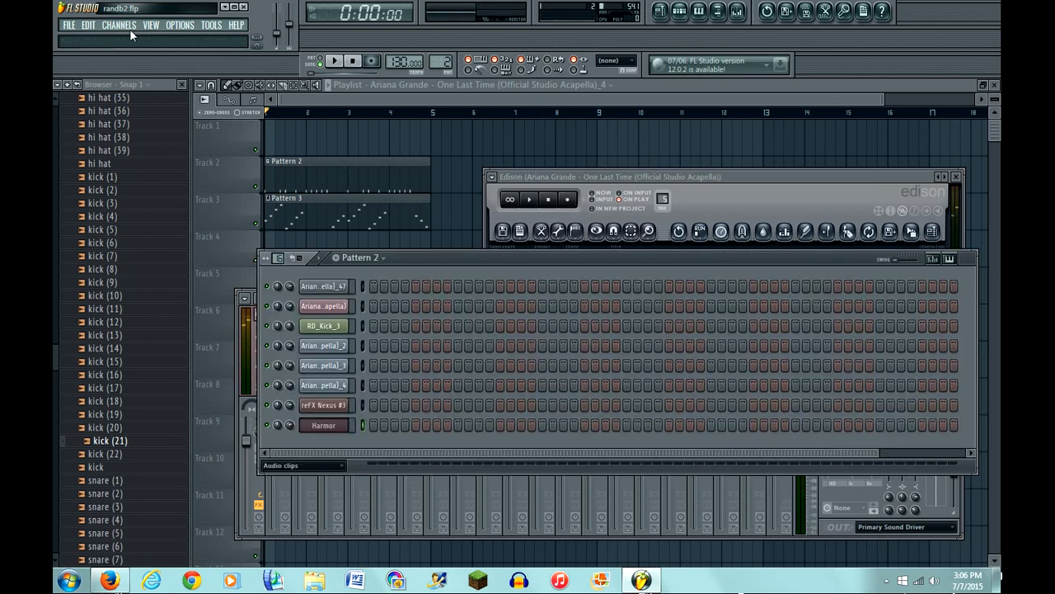
Add a new Harmor channel and switch to its IMG image synthesis tab
click(119, 25)
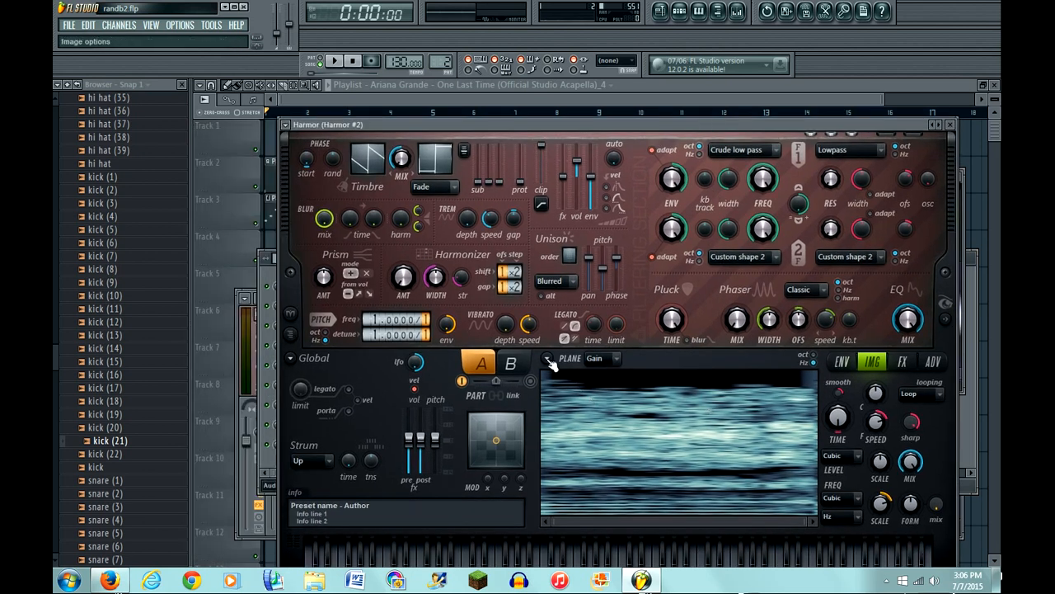
click(932, 361)
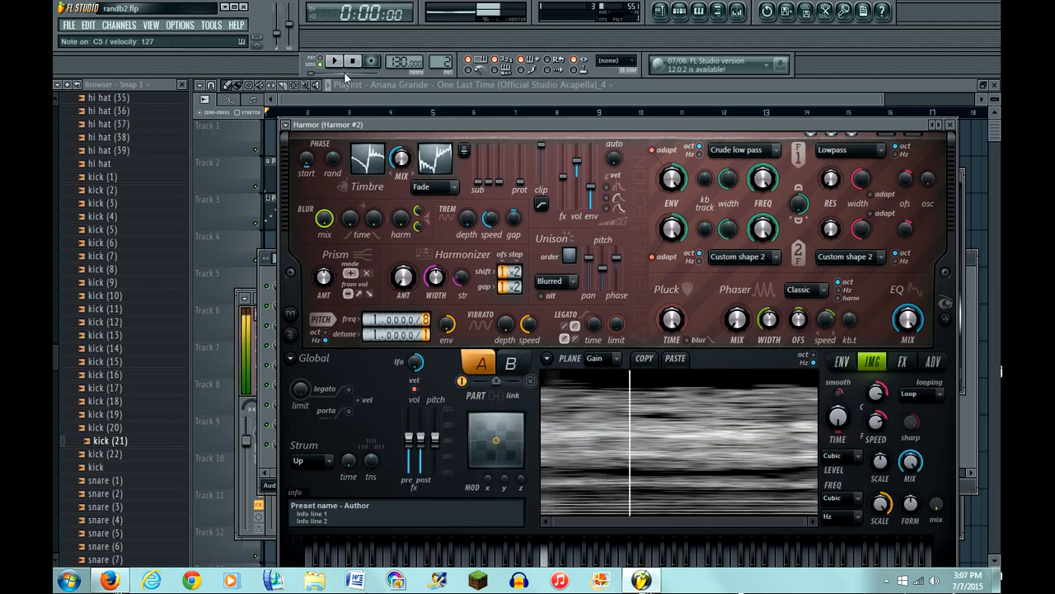
Import the acapella into Harmor's image plane, enable Legato, and show the ADV settings
right_click(676, 445)
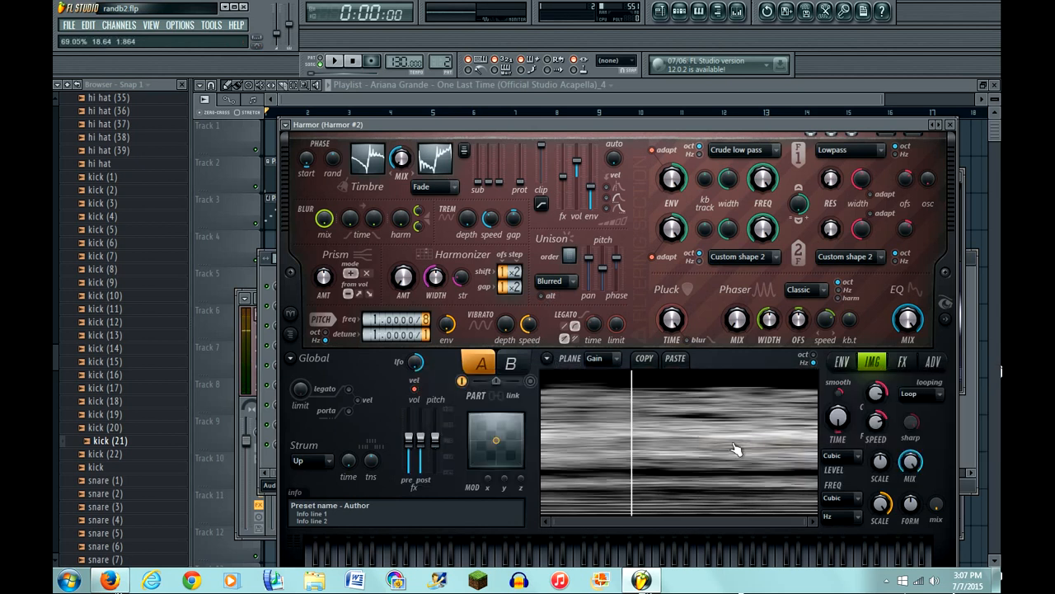
mouse_move(363, 402)
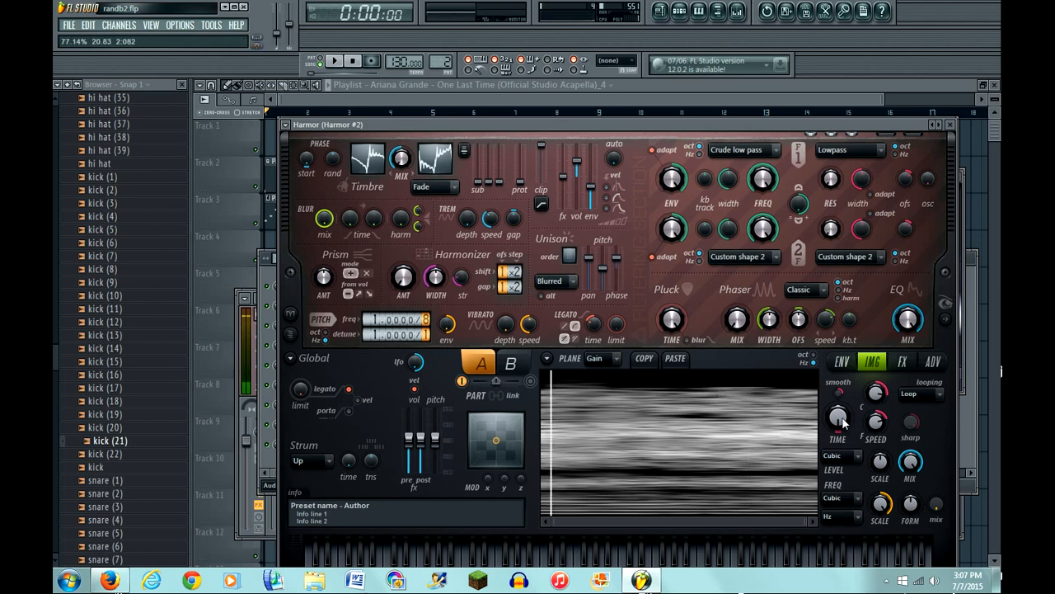
click(932, 362)
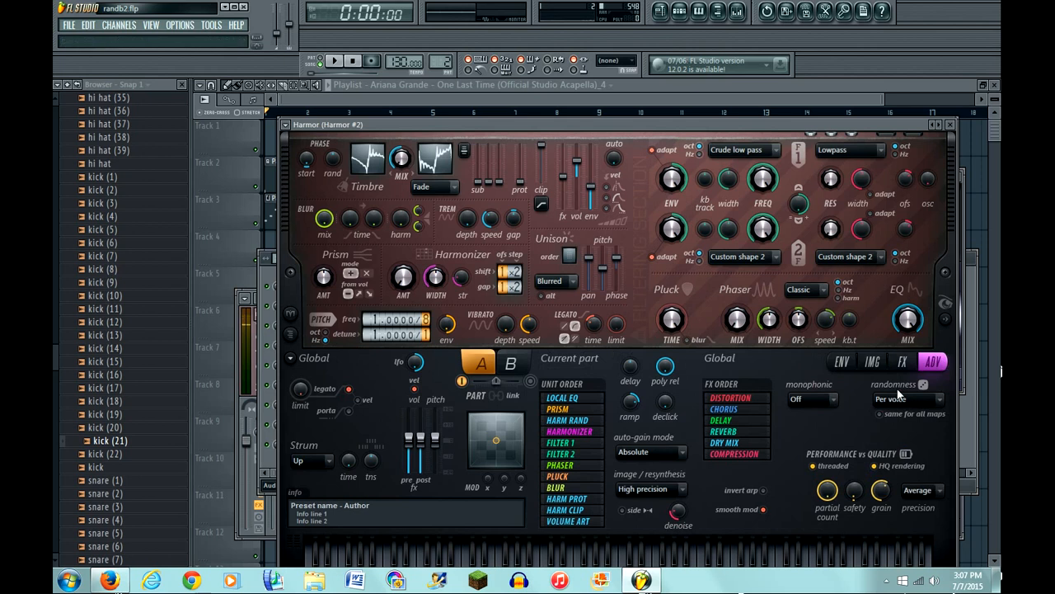
Enable chorus and reverb in Harmor's FX tab and raise the reverb slider
click(903, 361)
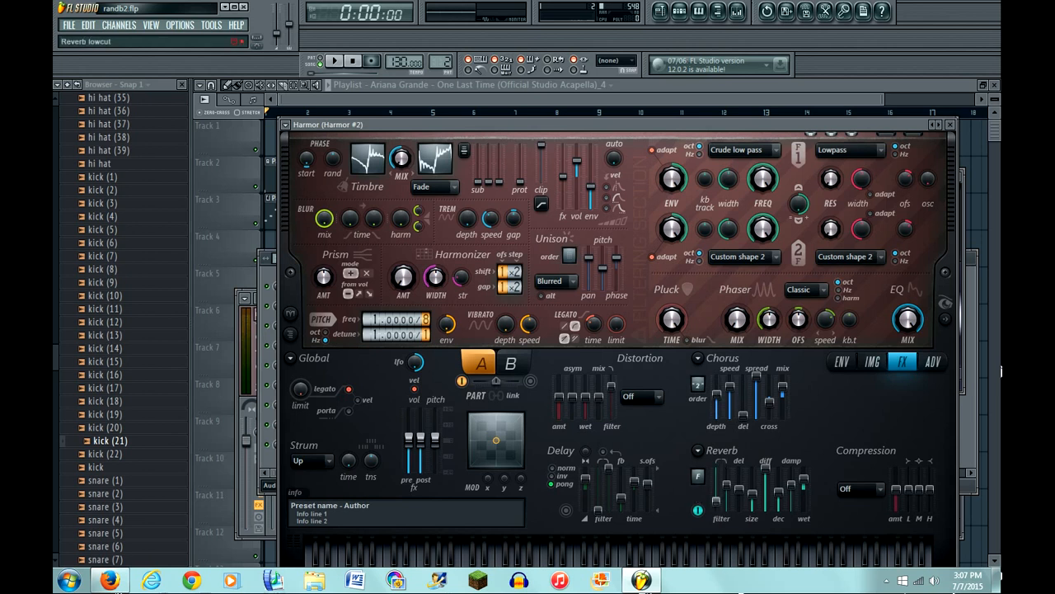
drag(603, 495, 603, 475)
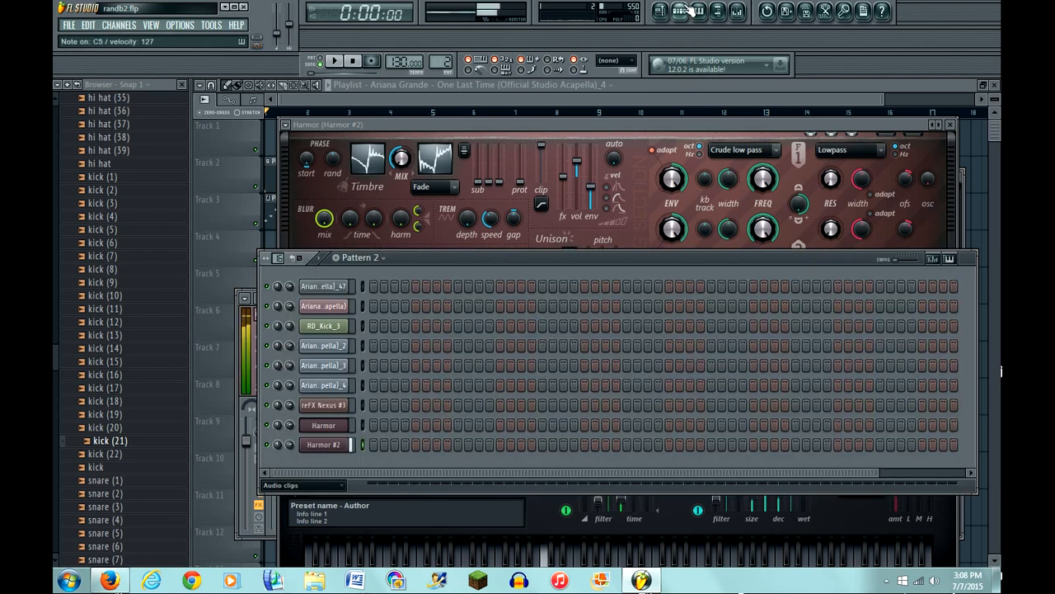
Select channels in the Pattern 2 rack, ending on Harmor #2's Channel settings window
click(322, 326)
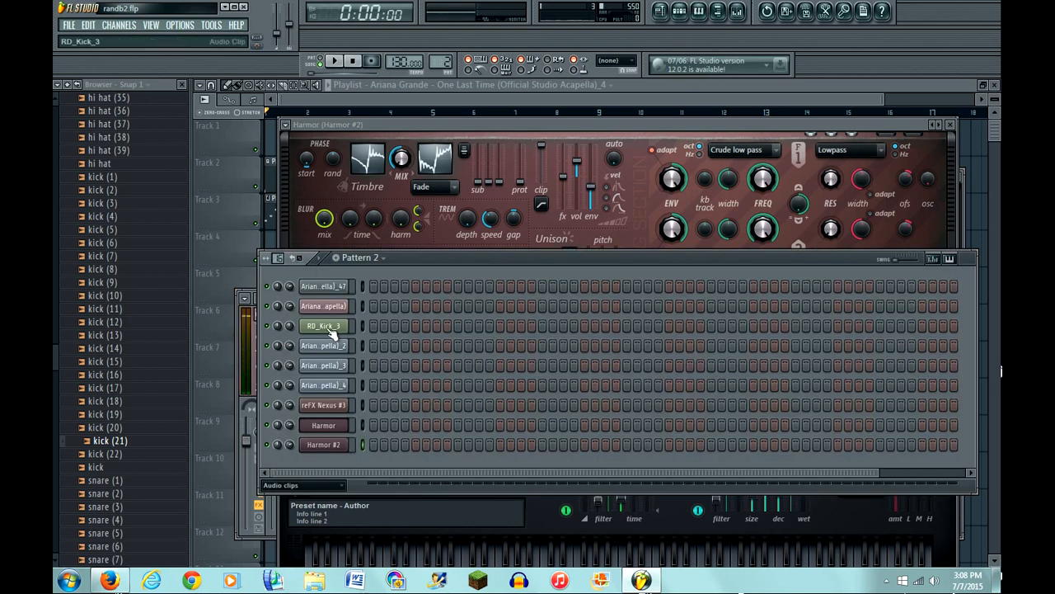
click(323, 405)
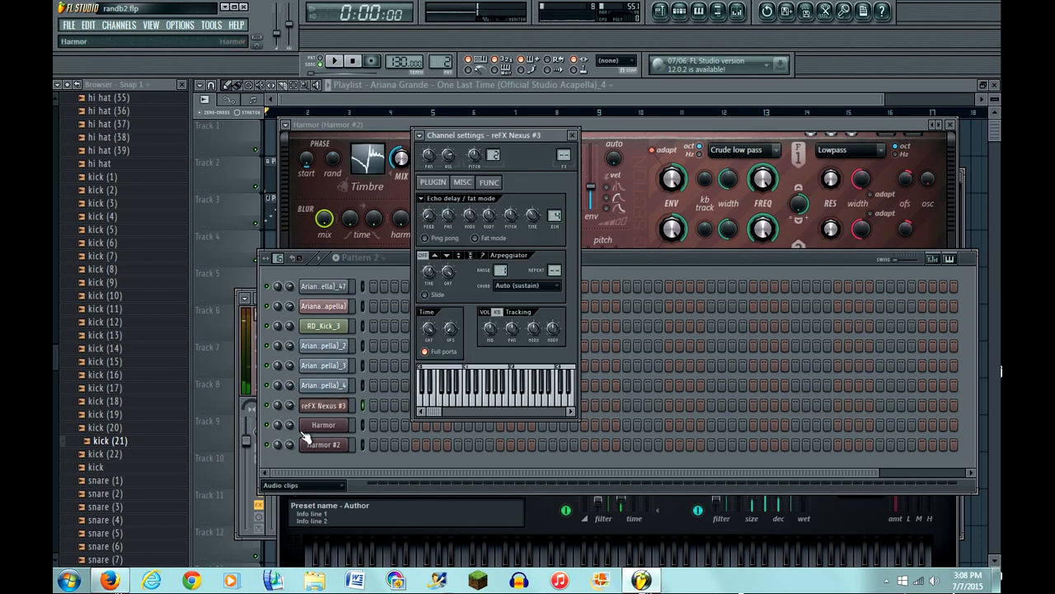
click(323, 444)
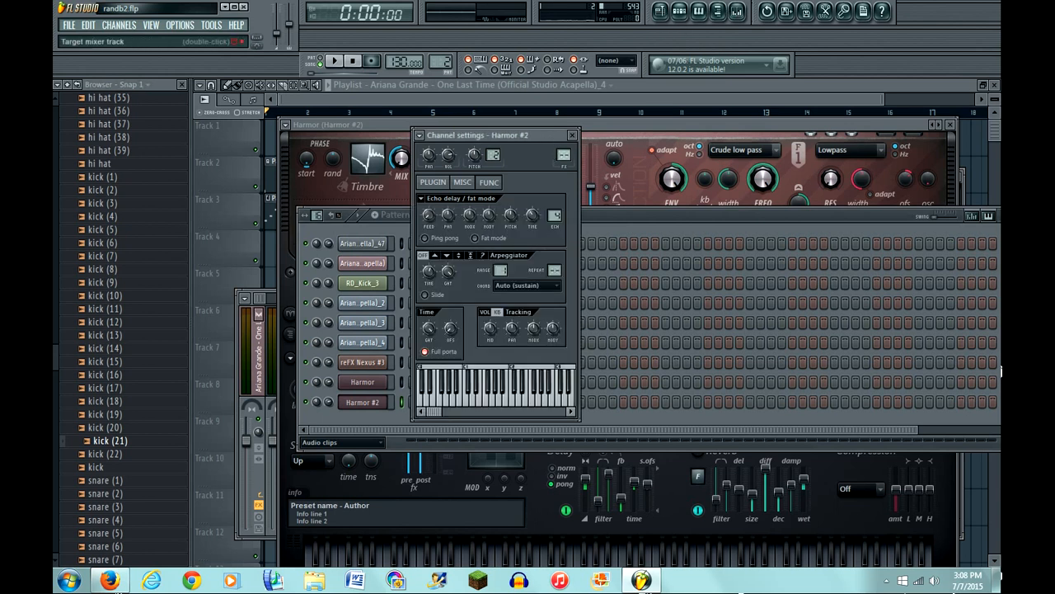
Route Harmor #2 to insert 8 and load Parametric EQ 2 with highs rolled off
click(737, 12)
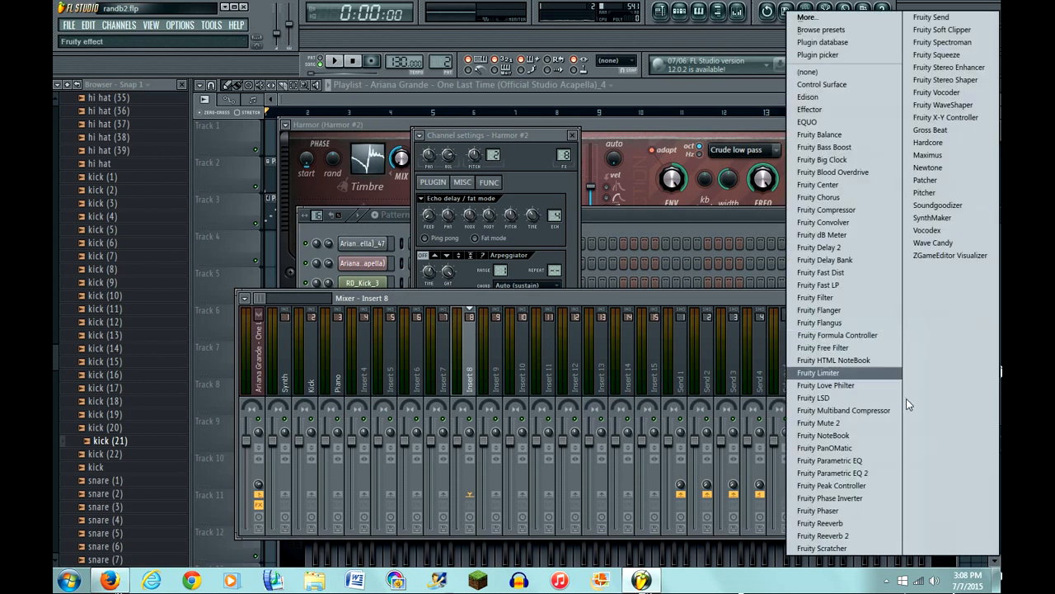
click(833, 473)
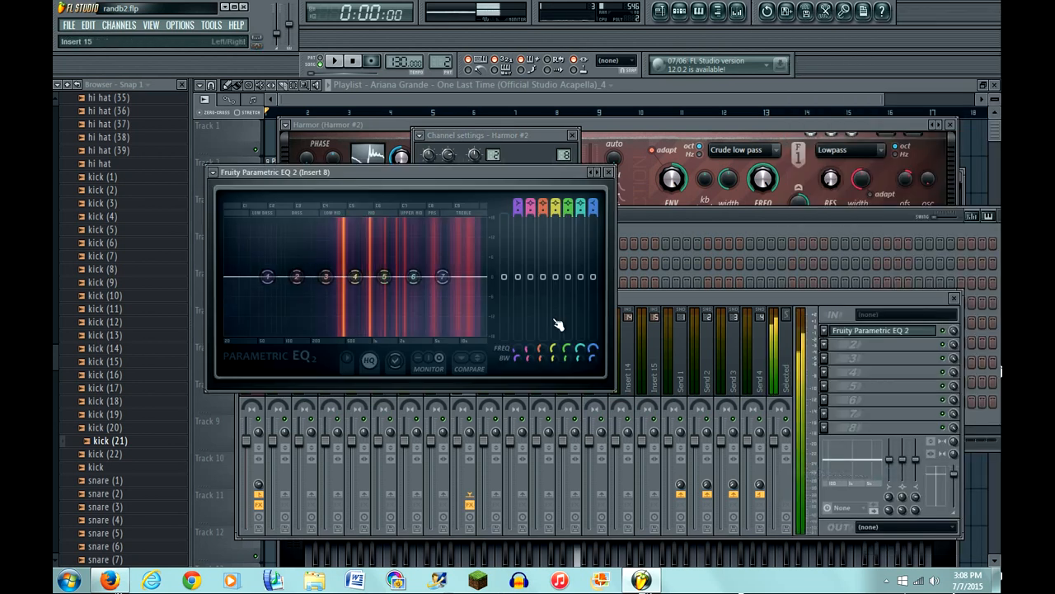
drag(446, 276, 459, 313)
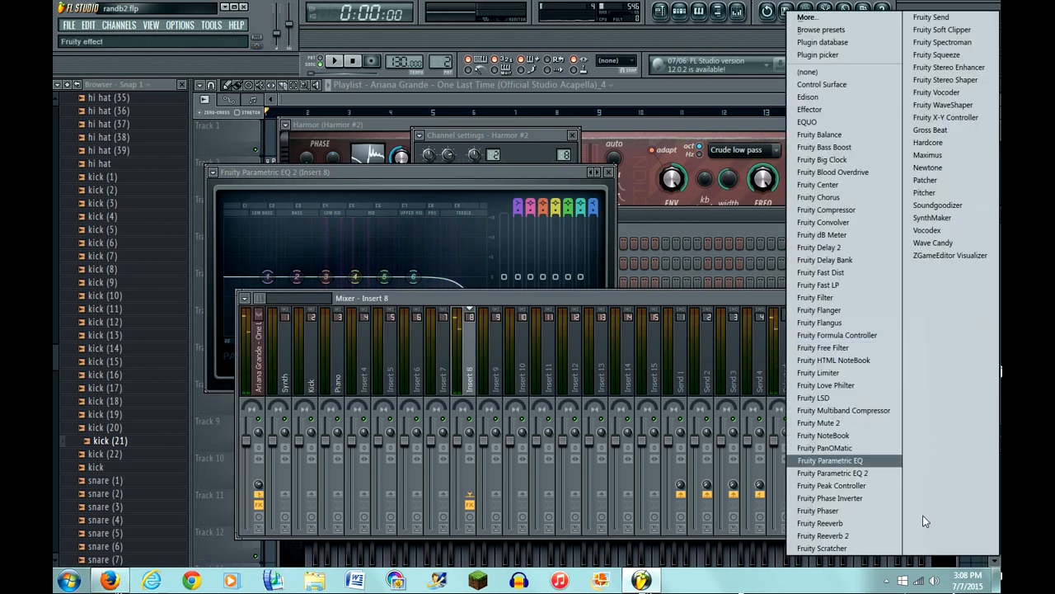
click(832, 472)
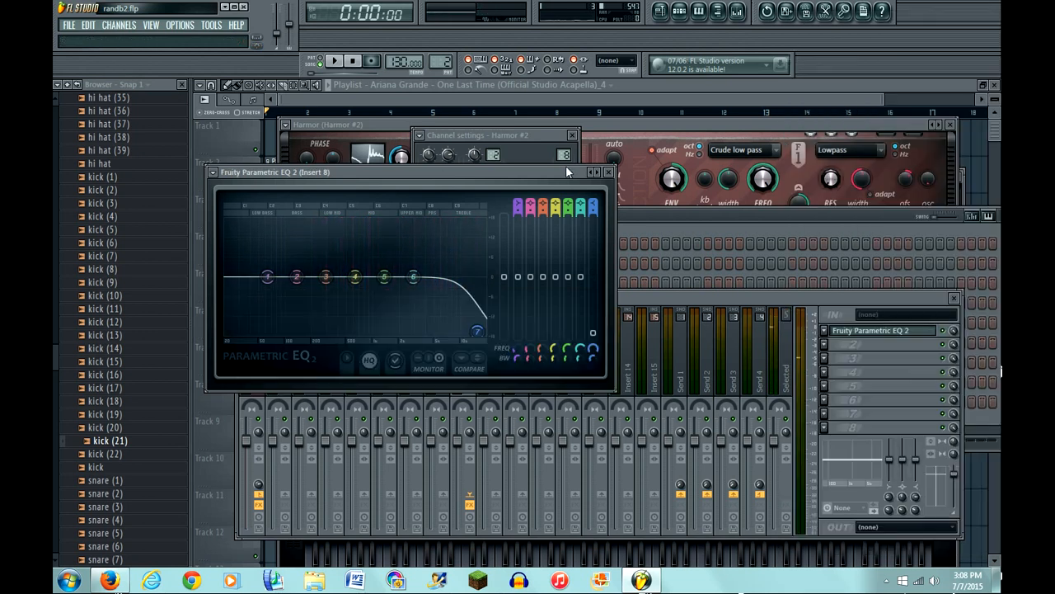